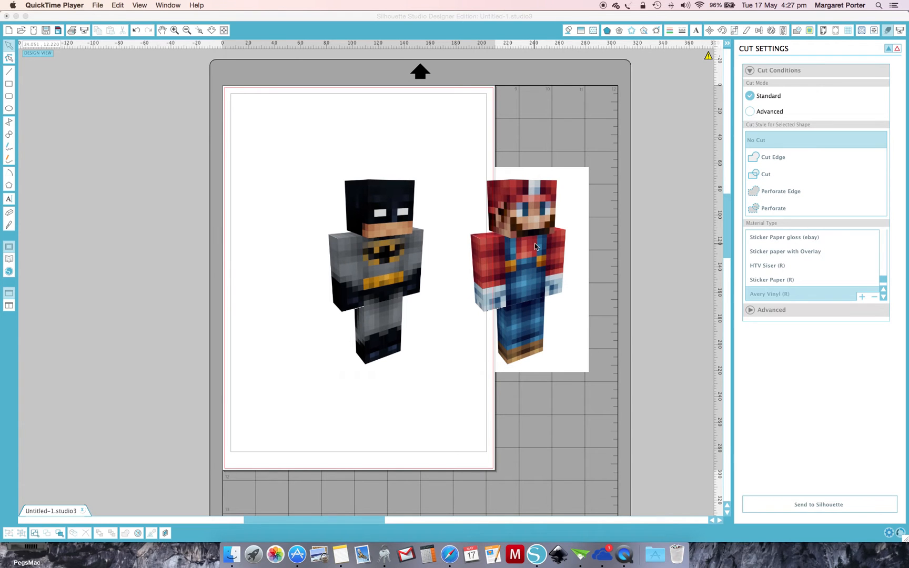
Trace around Mario and Batman with High Pass Filter off and Threshold at 87.2%.
left_click(762, 174)
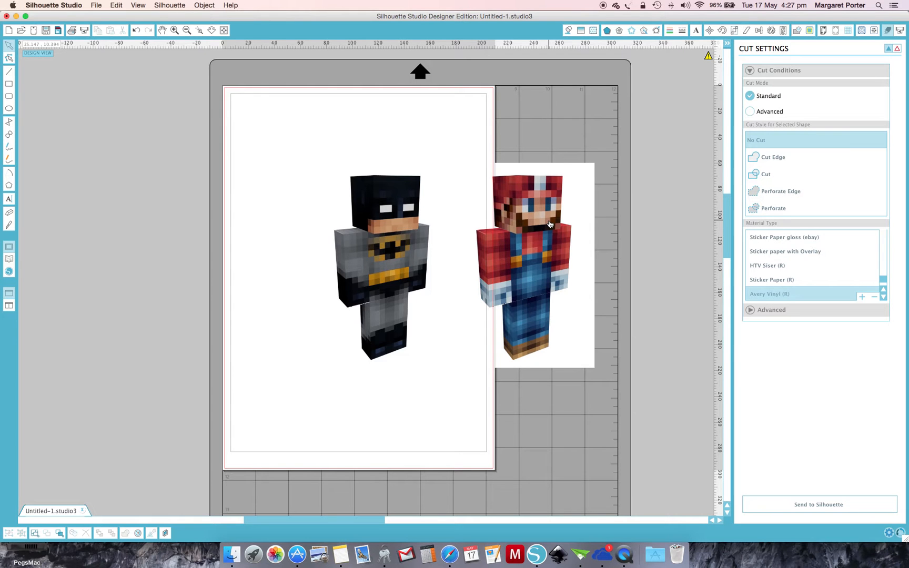
left_click(764, 174)
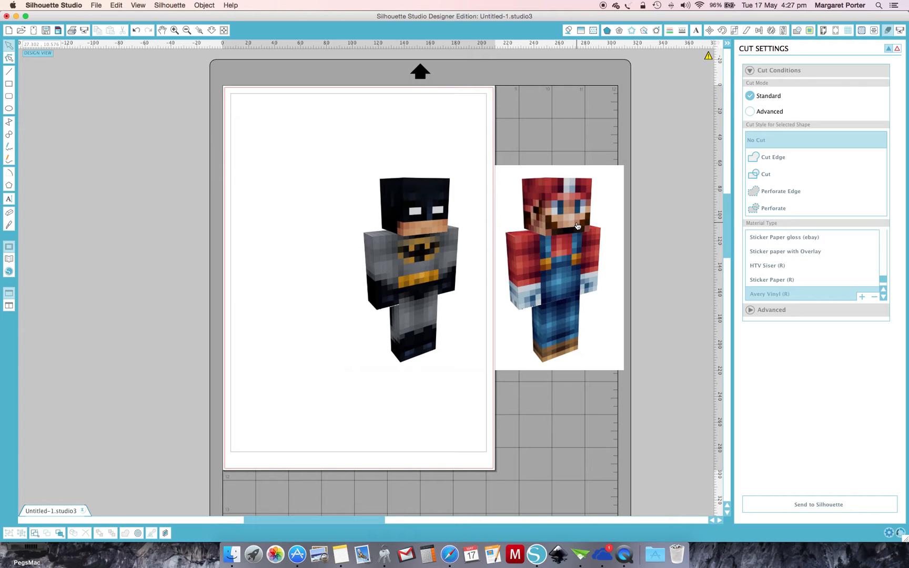
mouse_move(487, 172)
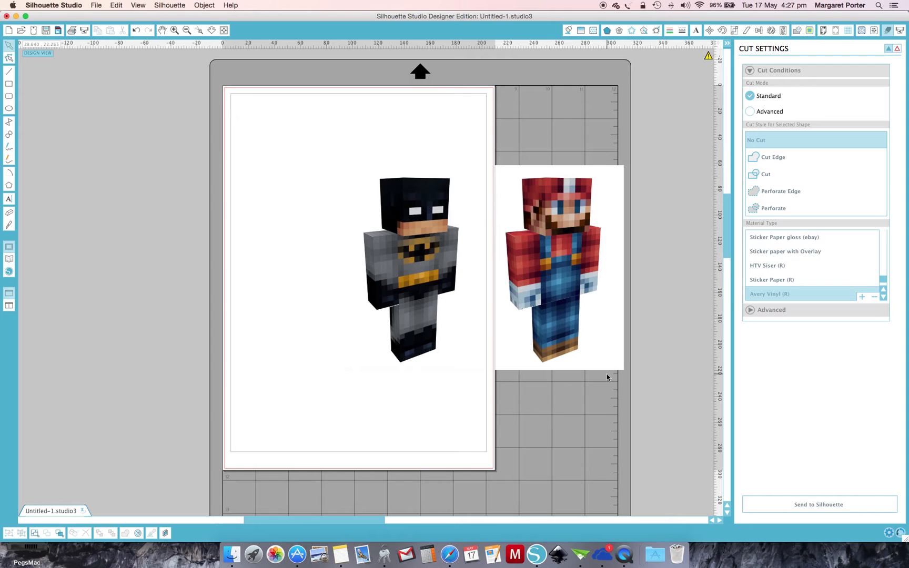
left_click(765, 174)
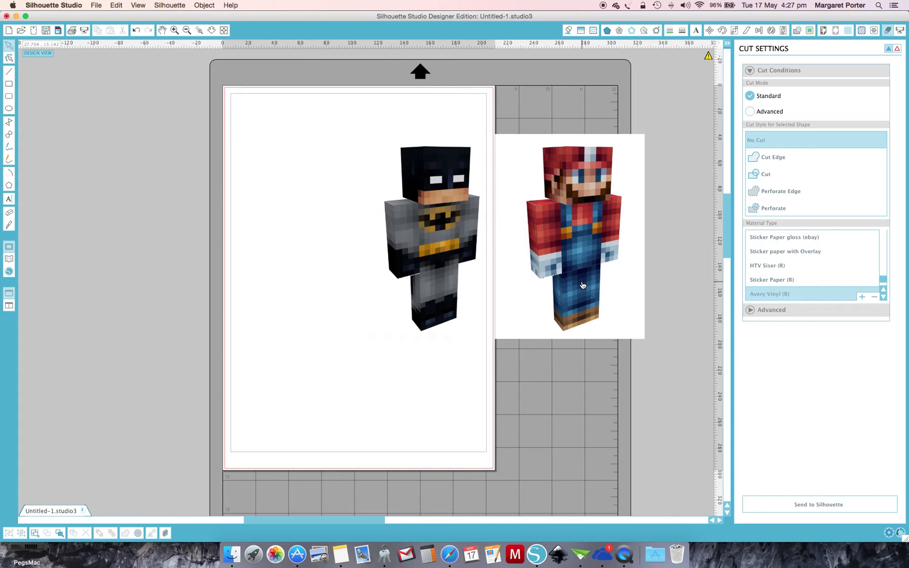
mouse_move(585, 274)
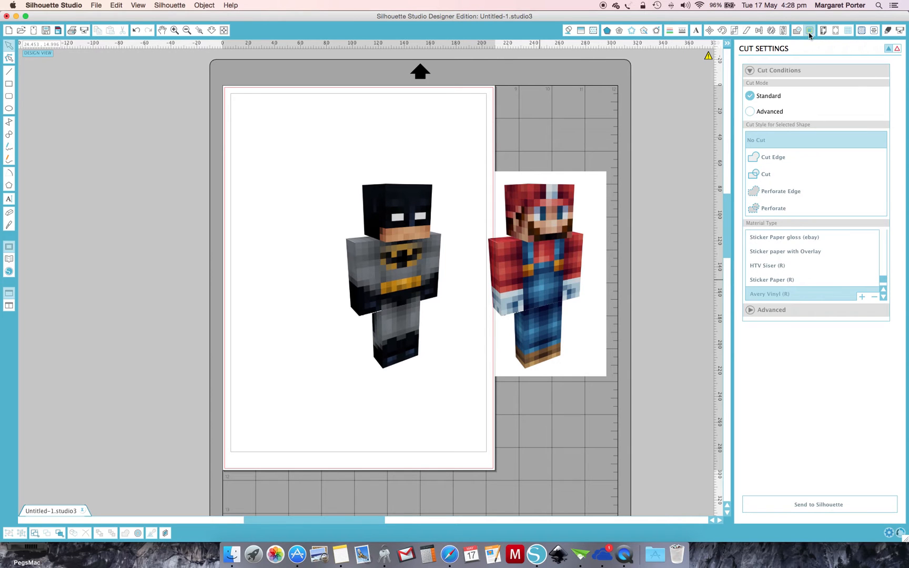
left_click(796, 30)
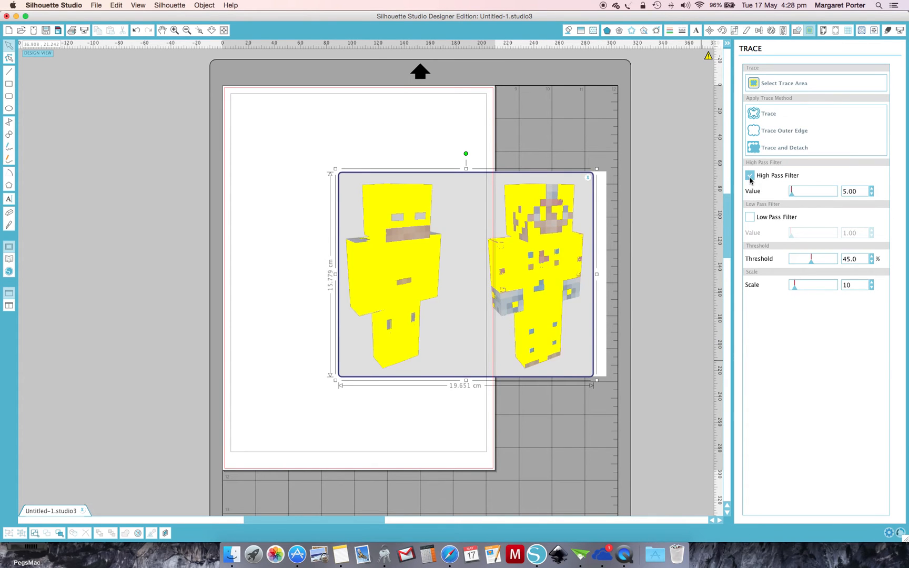
left_click(749, 175)
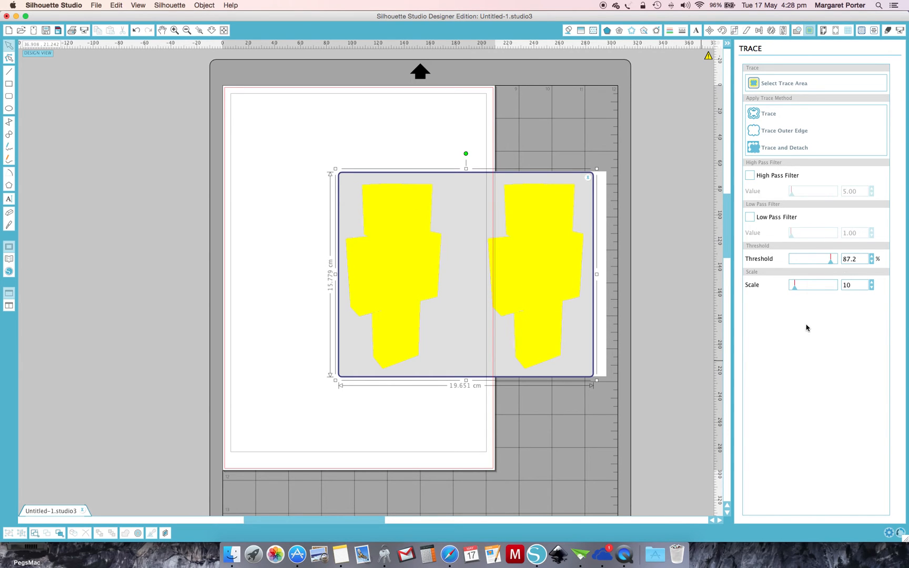
mouse_move(777, 152)
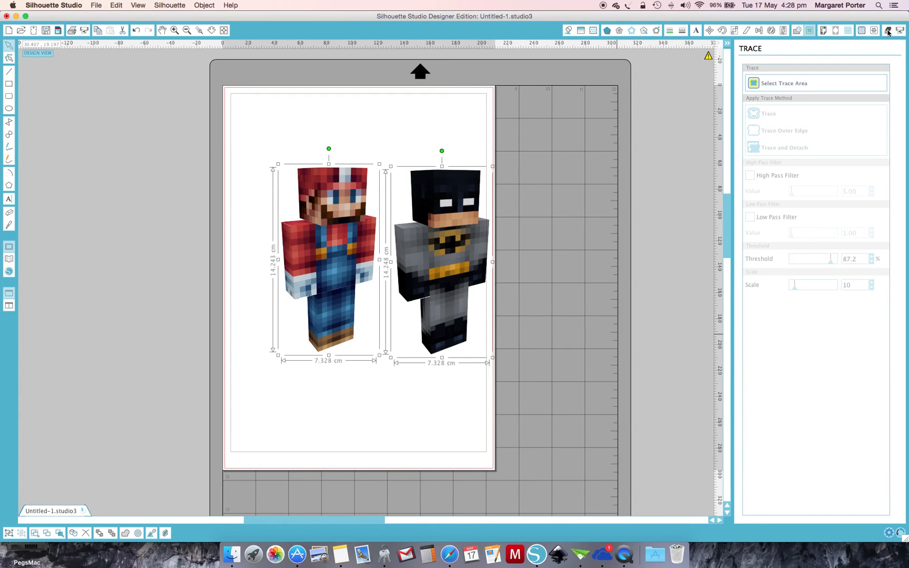
Assign the Cut style to both selected character outlines in Cut Settings.
left_click(887, 30)
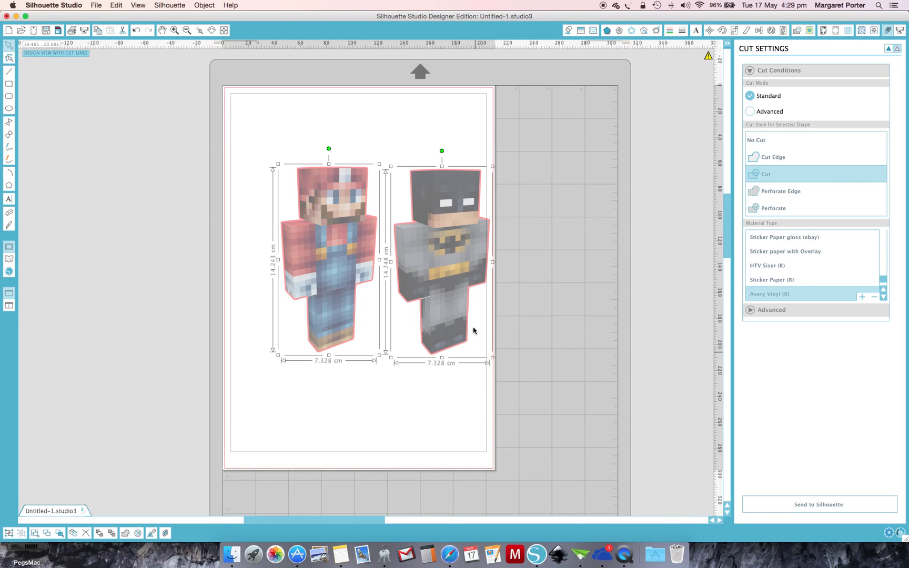
mouse_move(641, 251)
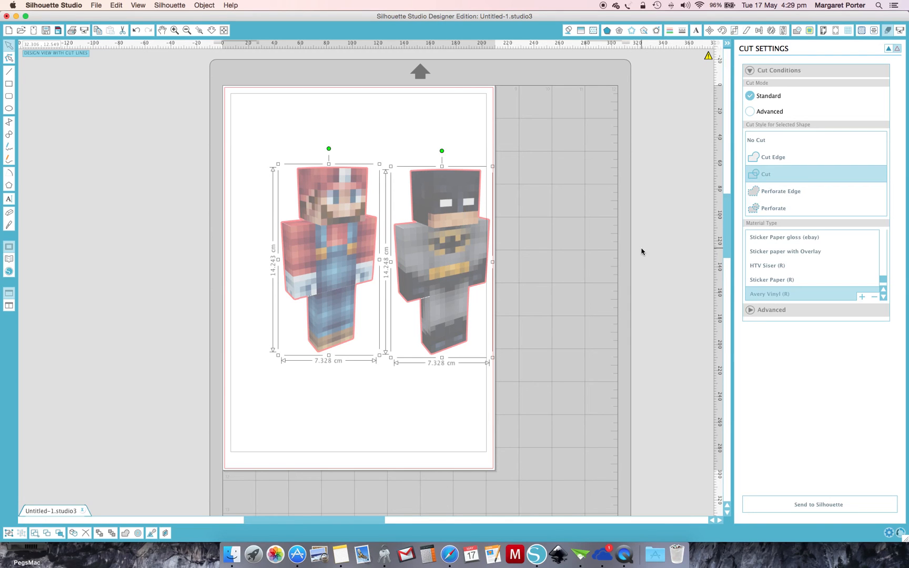
mouse_move(891, 58)
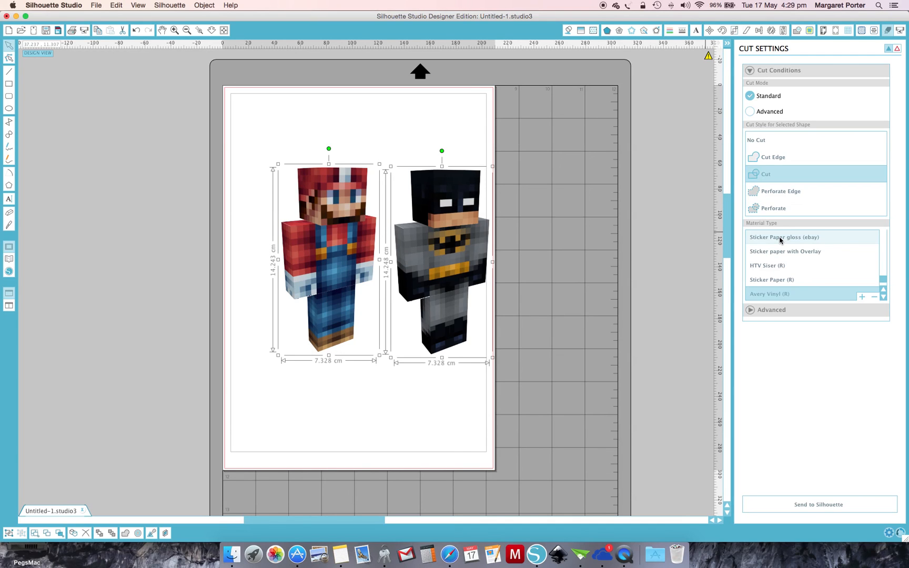
mouse_move(444, 403)
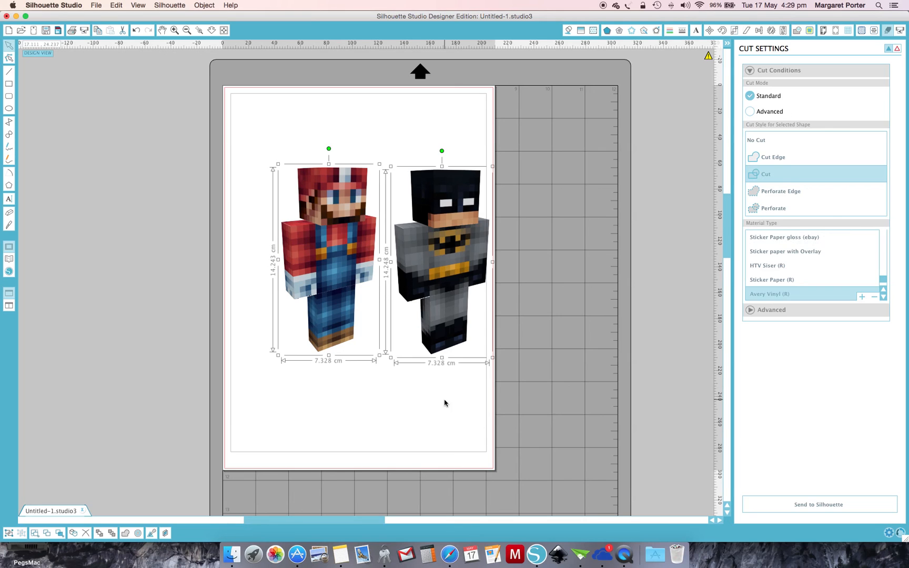
mouse_move(348, 289)
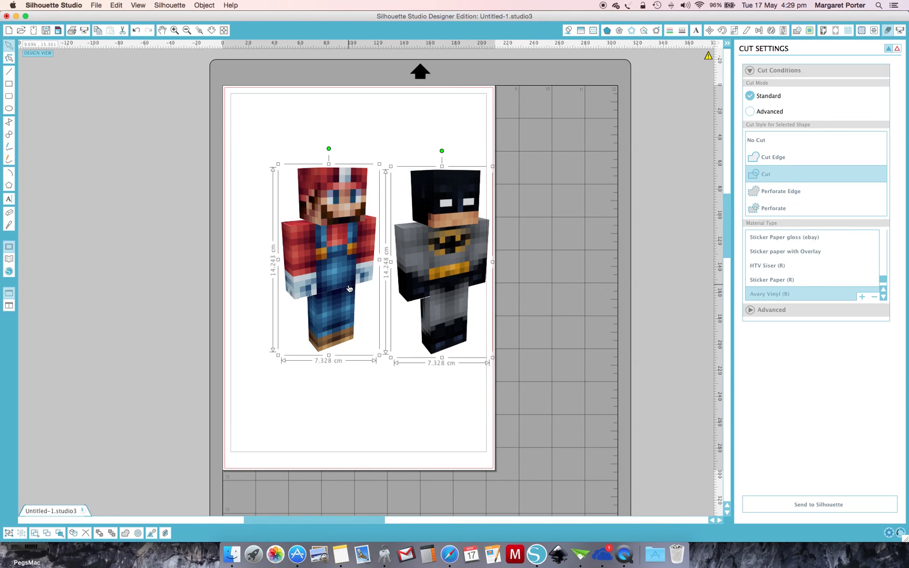